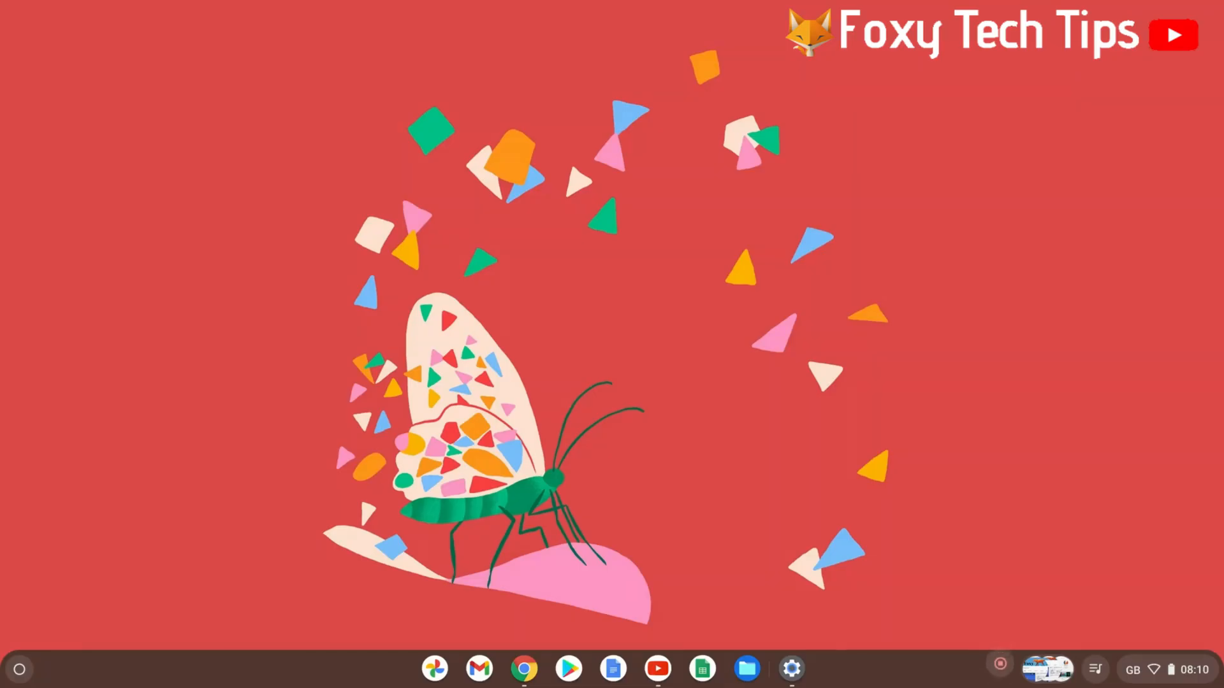
pyautogui.moveTo(697, 339)
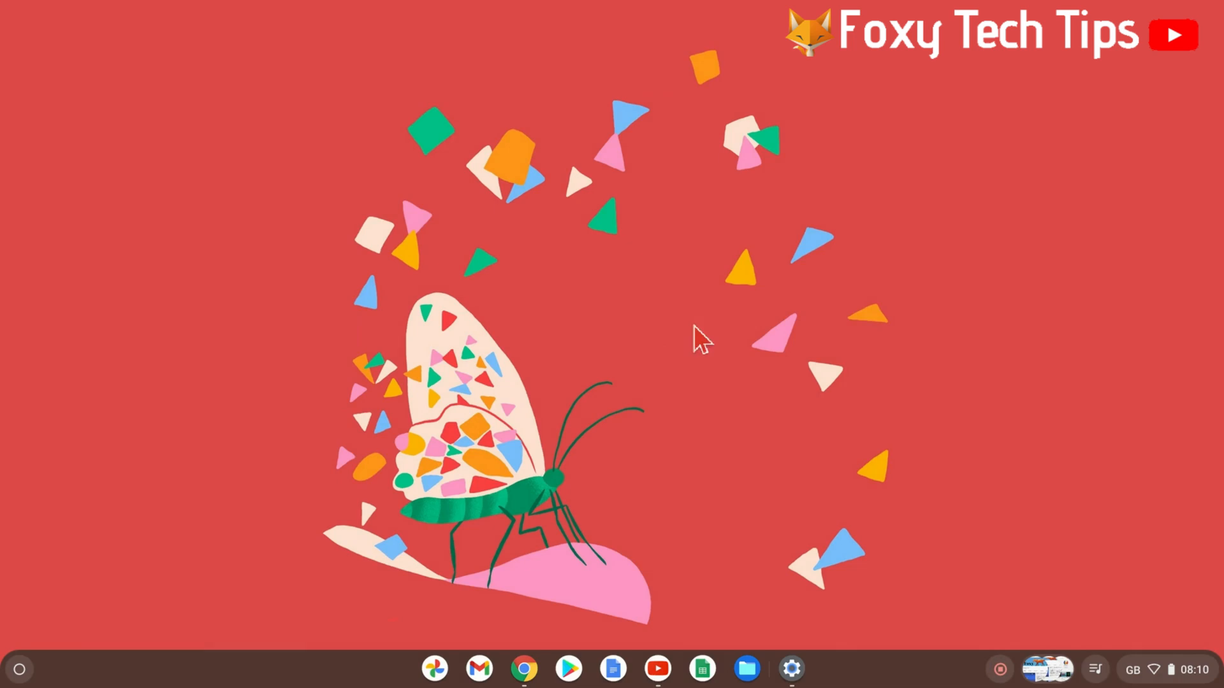
pyautogui.moveTo(891, 426)
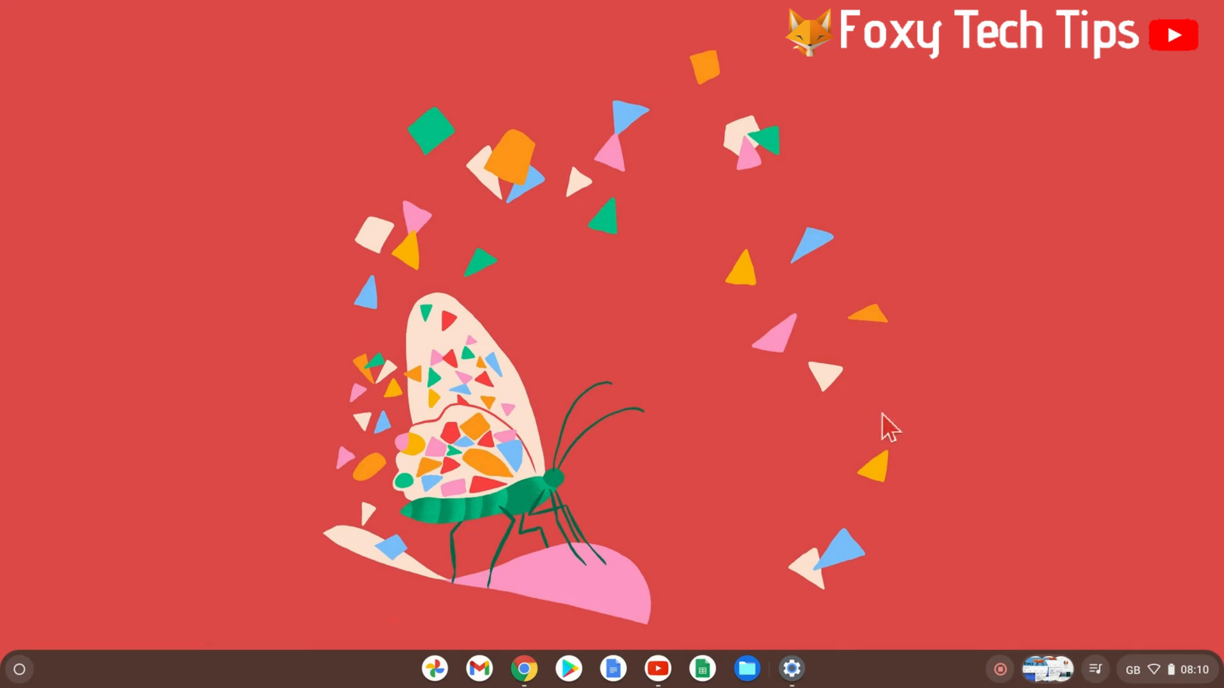
pyautogui.moveTo(1108, 585)
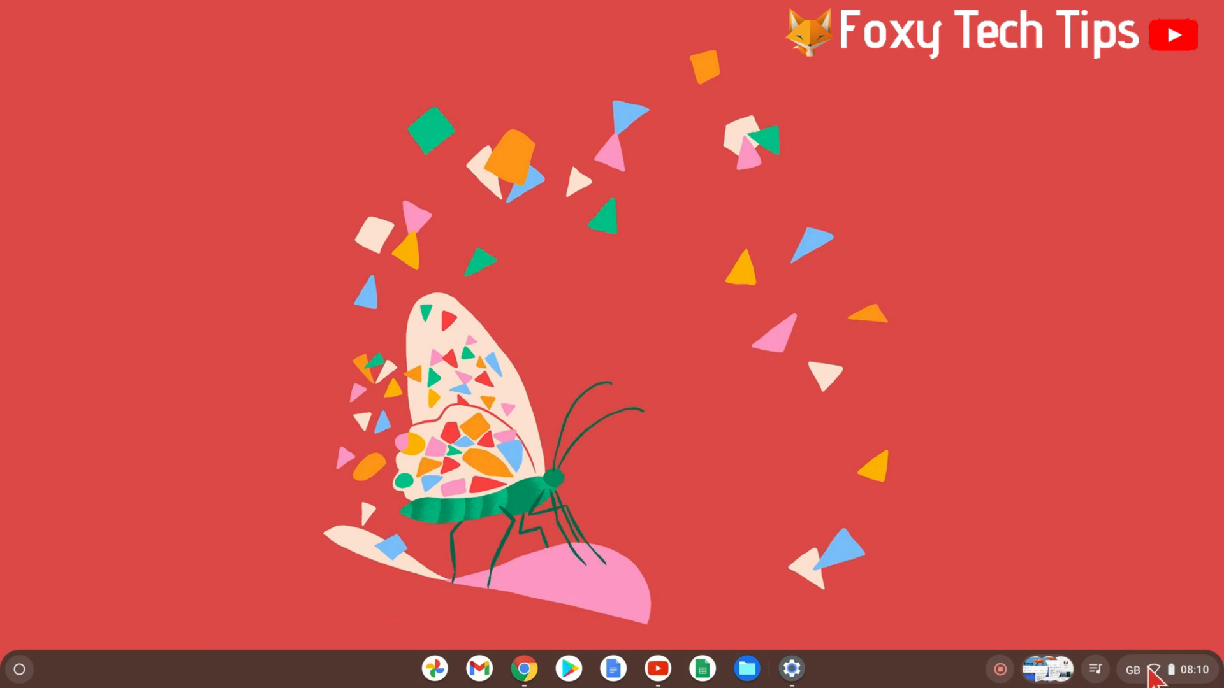
# Reach the Network list from Quick Settings, showing nearby Wi-Fi networks including SFR_7B00.
pyautogui.click(1140, 669)
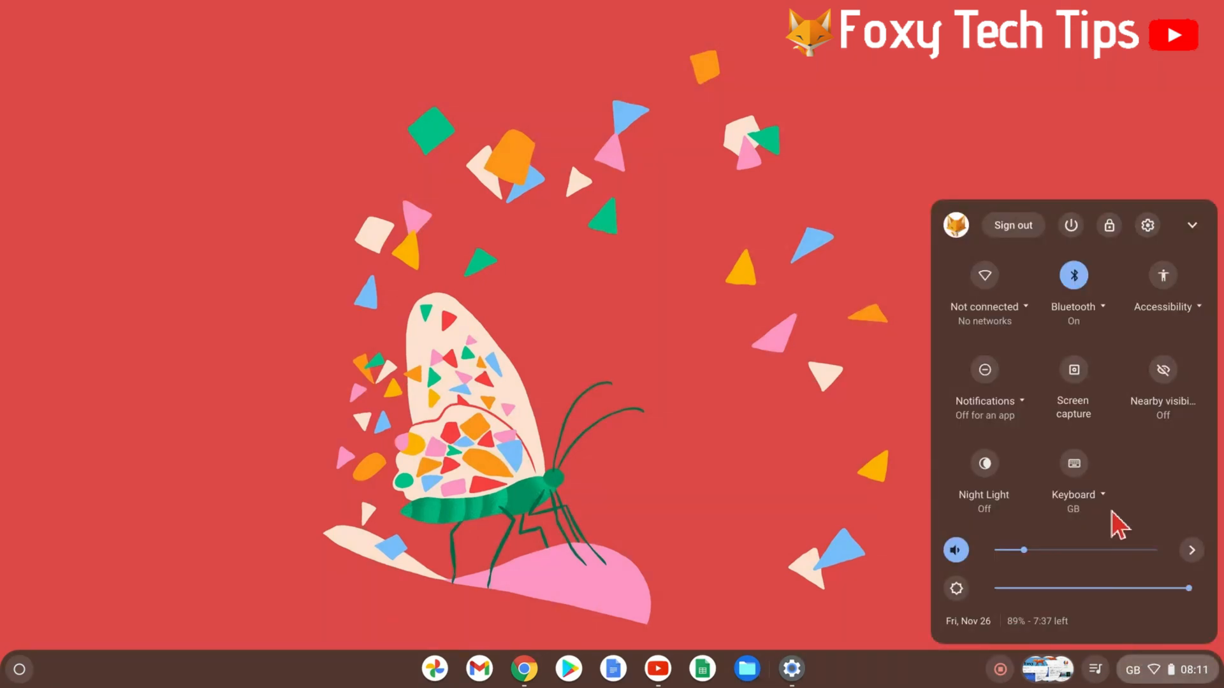
pyautogui.moveTo(1074, 285)
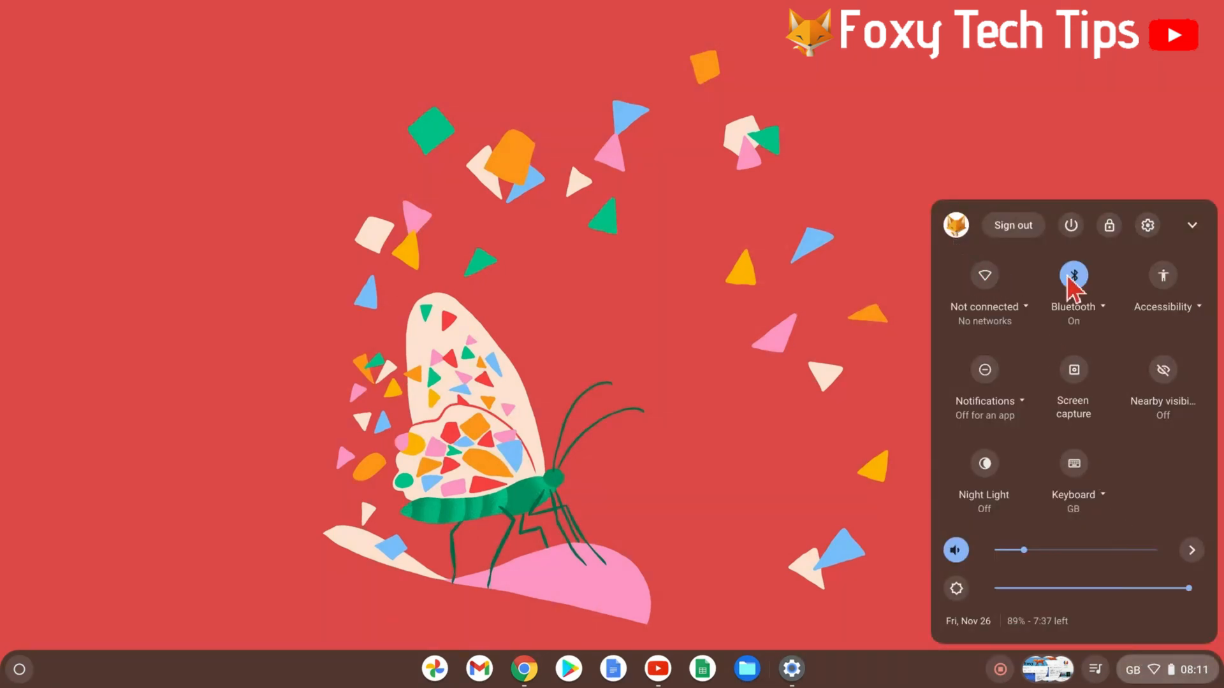
pyautogui.moveTo(985, 280)
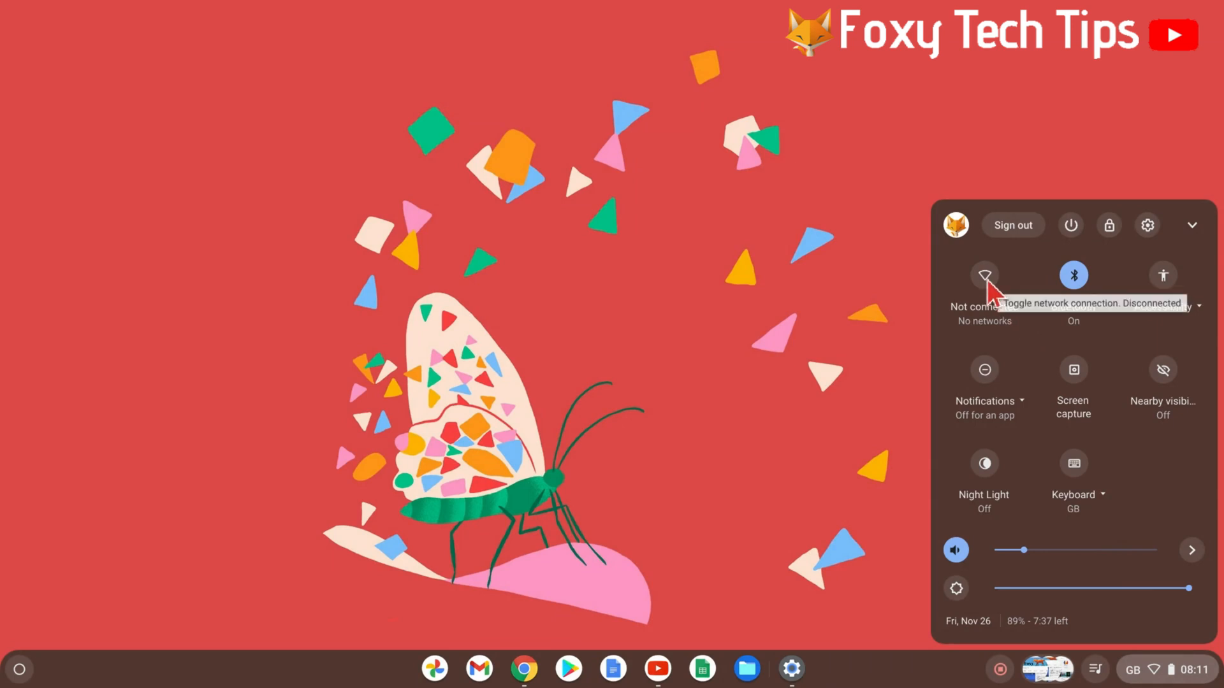
pyautogui.click(985, 276)
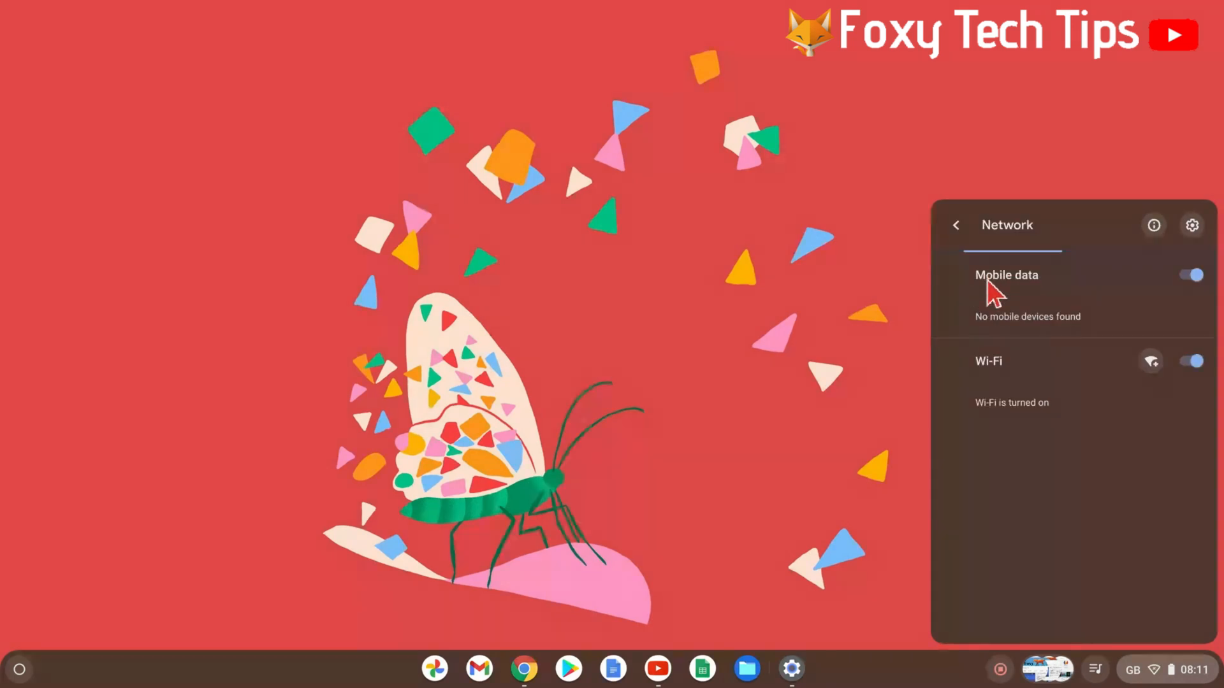
pyautogui.moveTo(1055, 231)
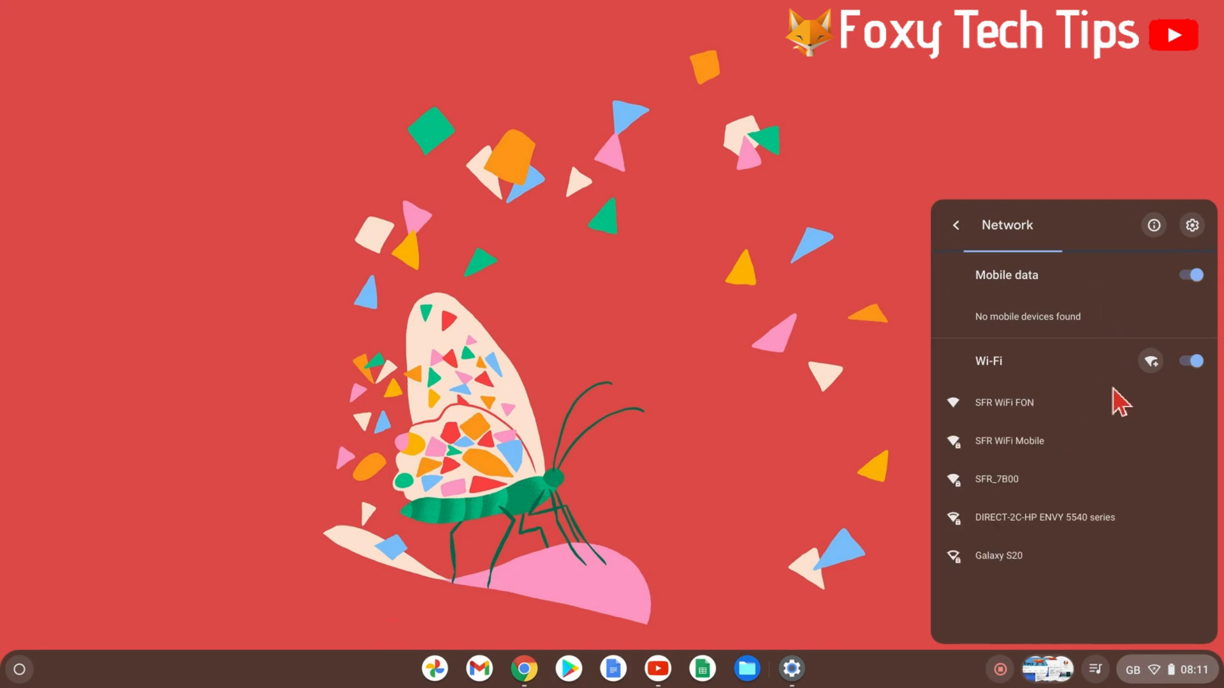
pyautogui.moveTo(1013, 387)
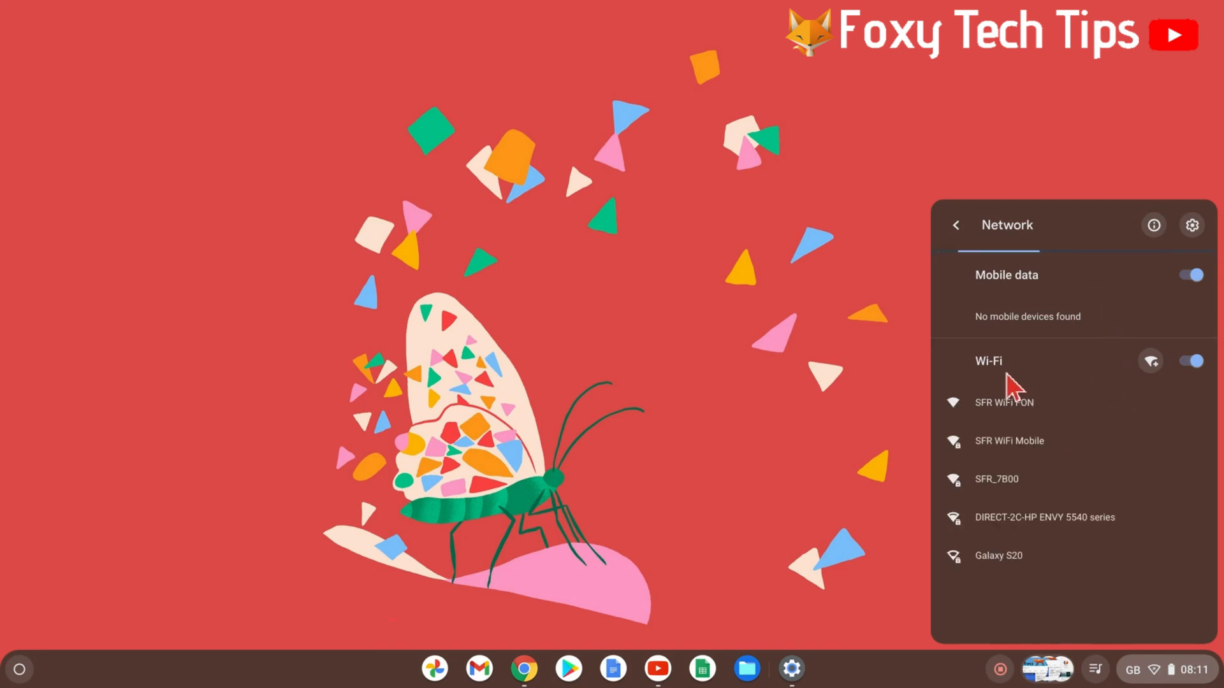
pyautogui.moveTo(1037, 456)
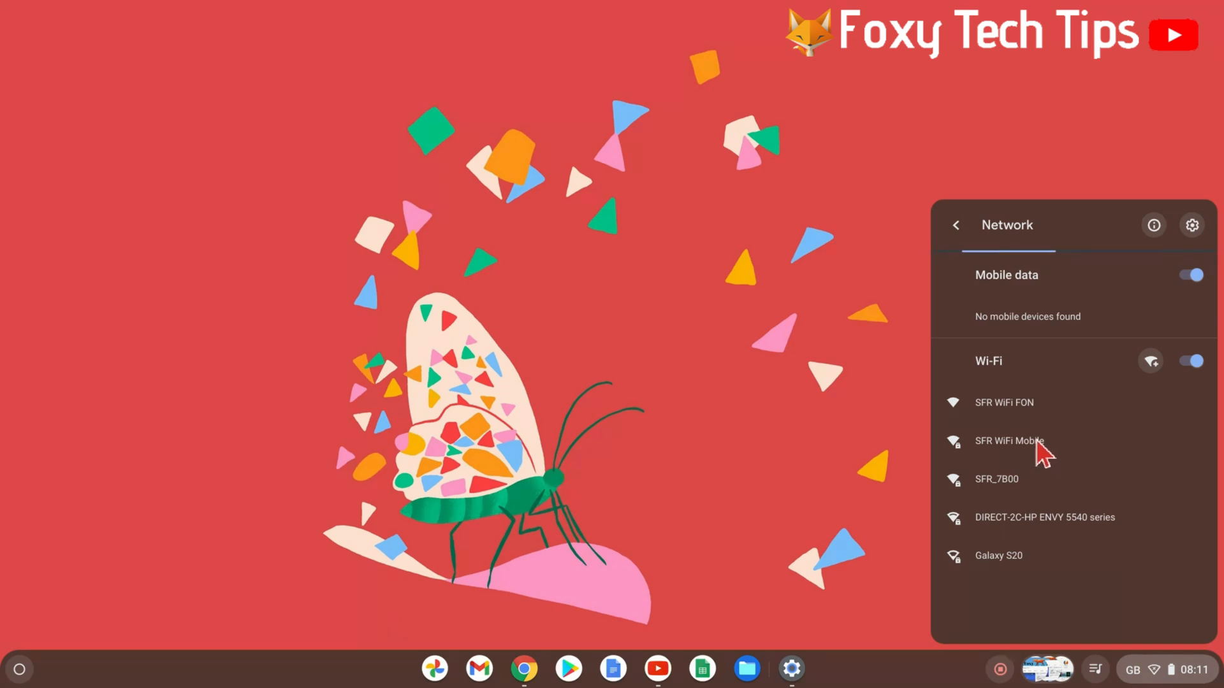
pyautogui.moveTo(1042, 490)
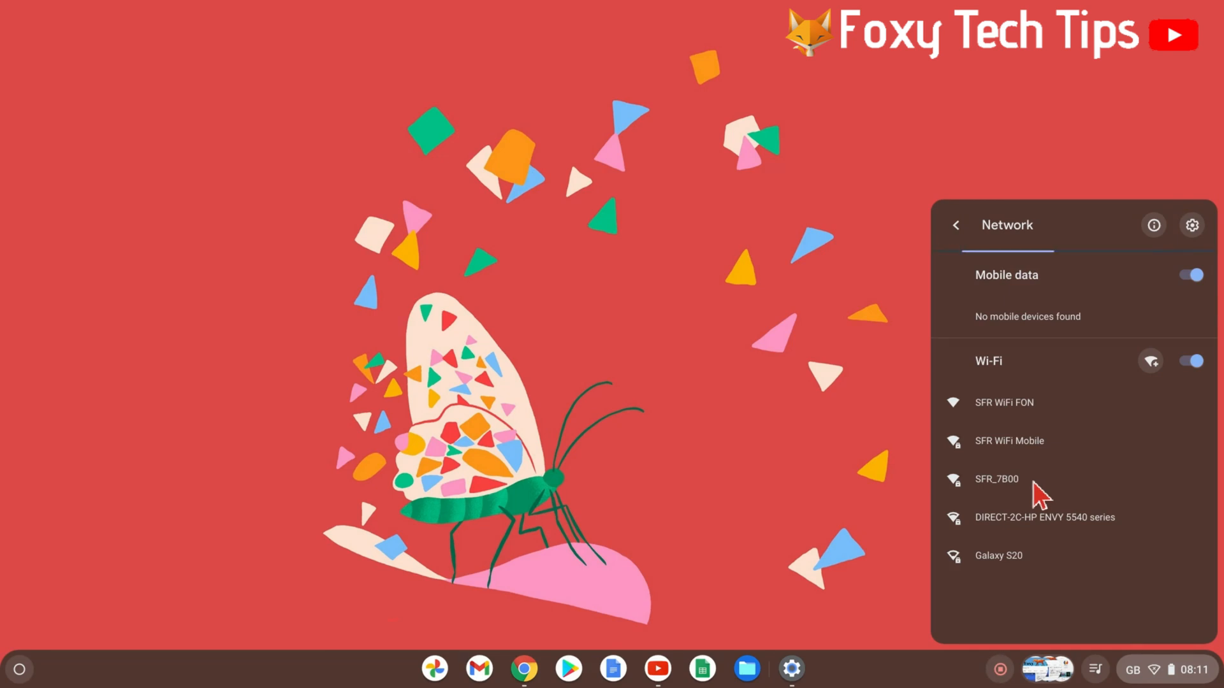
pyautogui.moveTo(1044, 506)
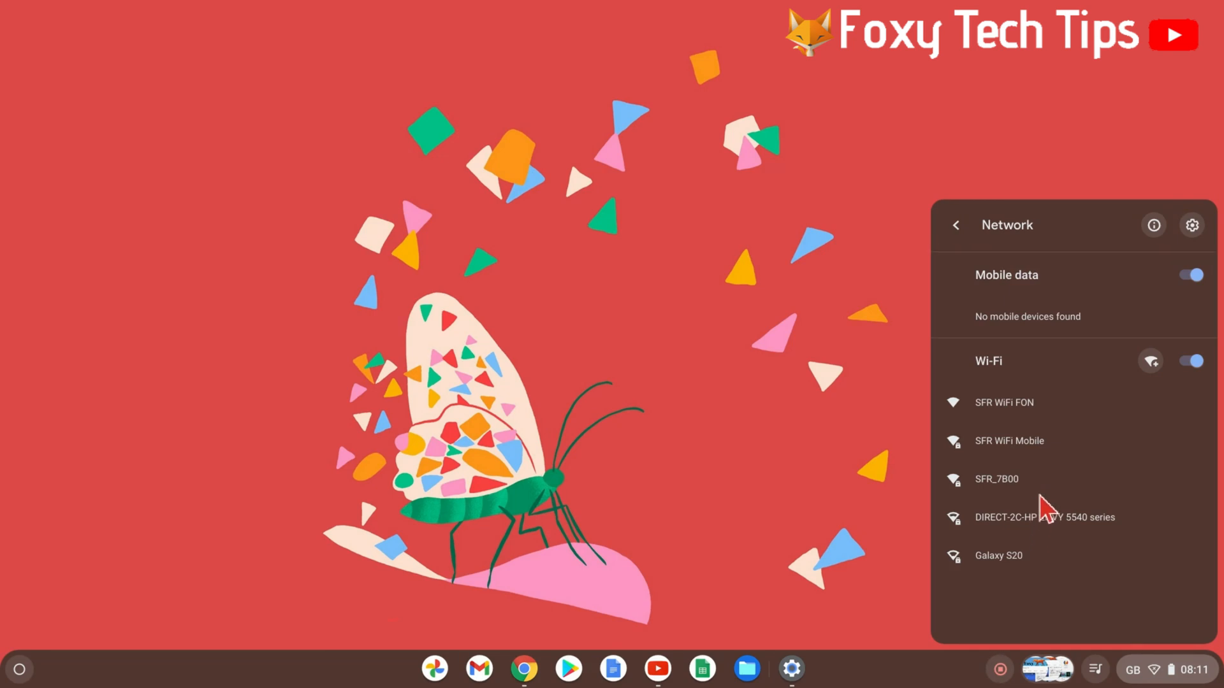
# Select SFR_7B00, enter its password and connect.
pyautogui.click(995, 478)
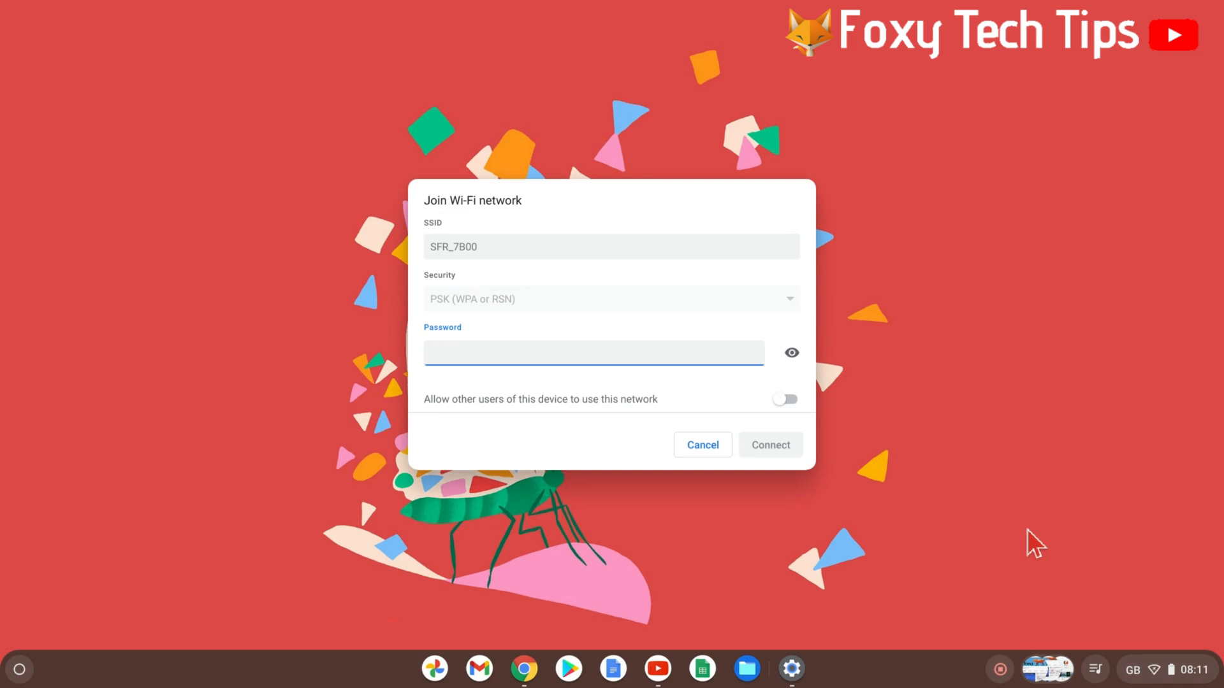
pyautogui.moveTo(270, 445)
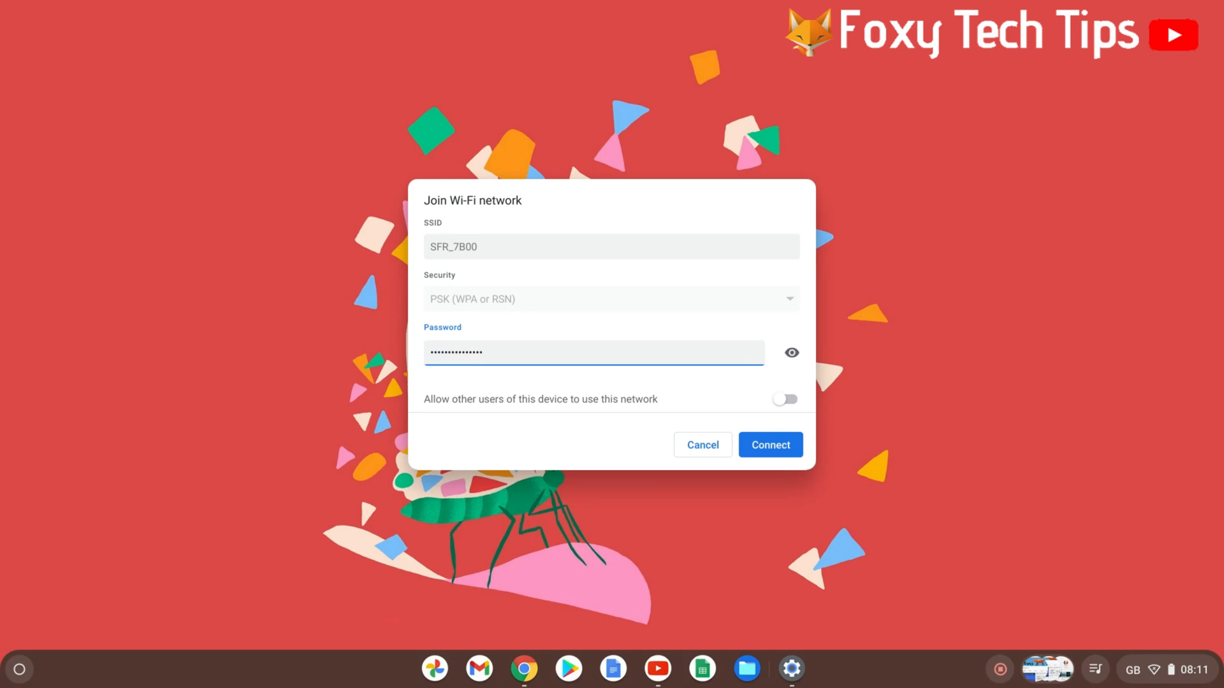
pyautogui.write('0')
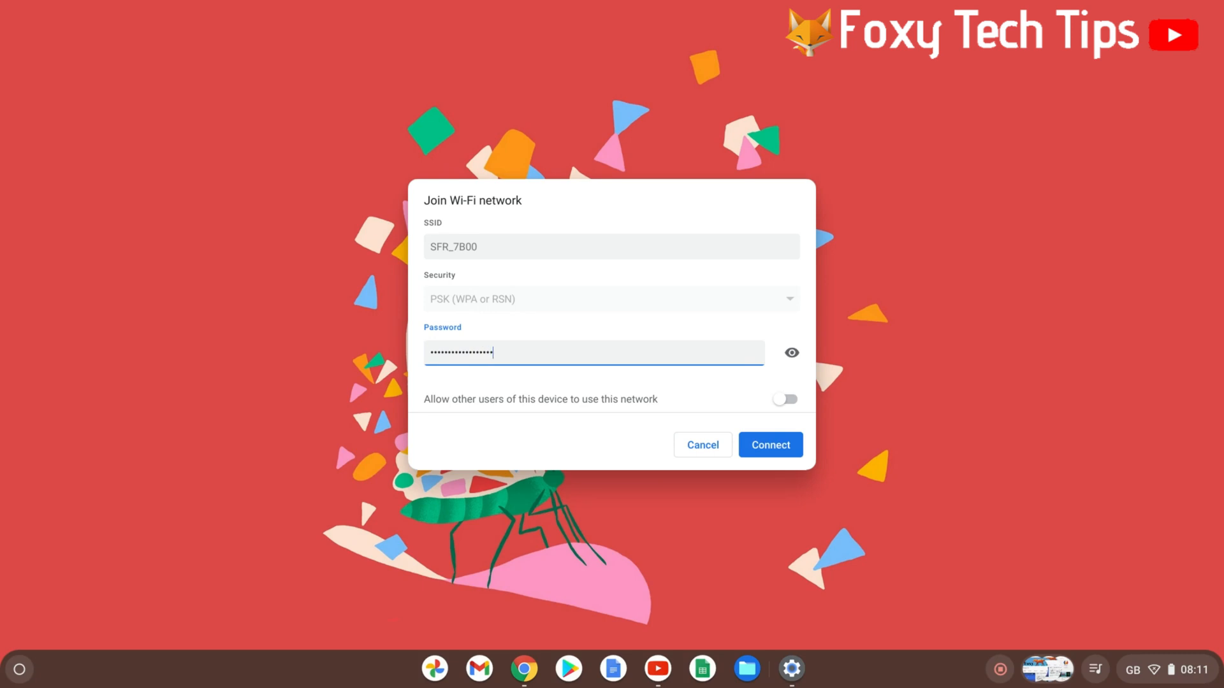
pyautogui.write('•')
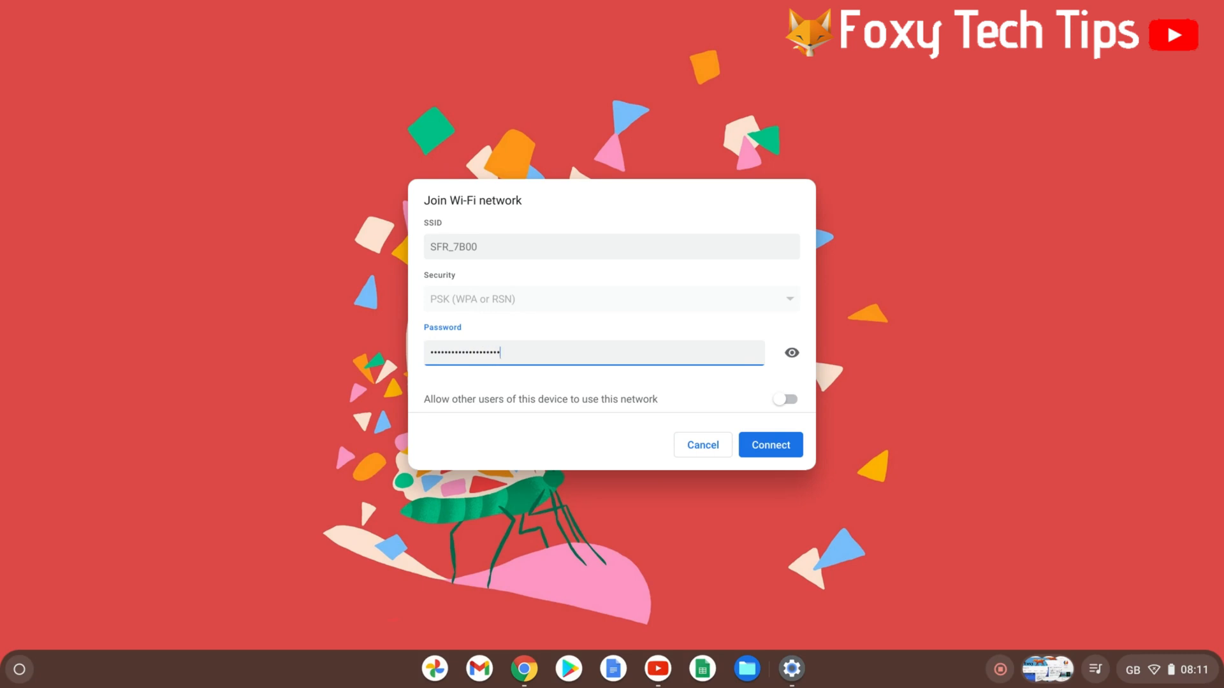
pyautogui.click(769, 445)
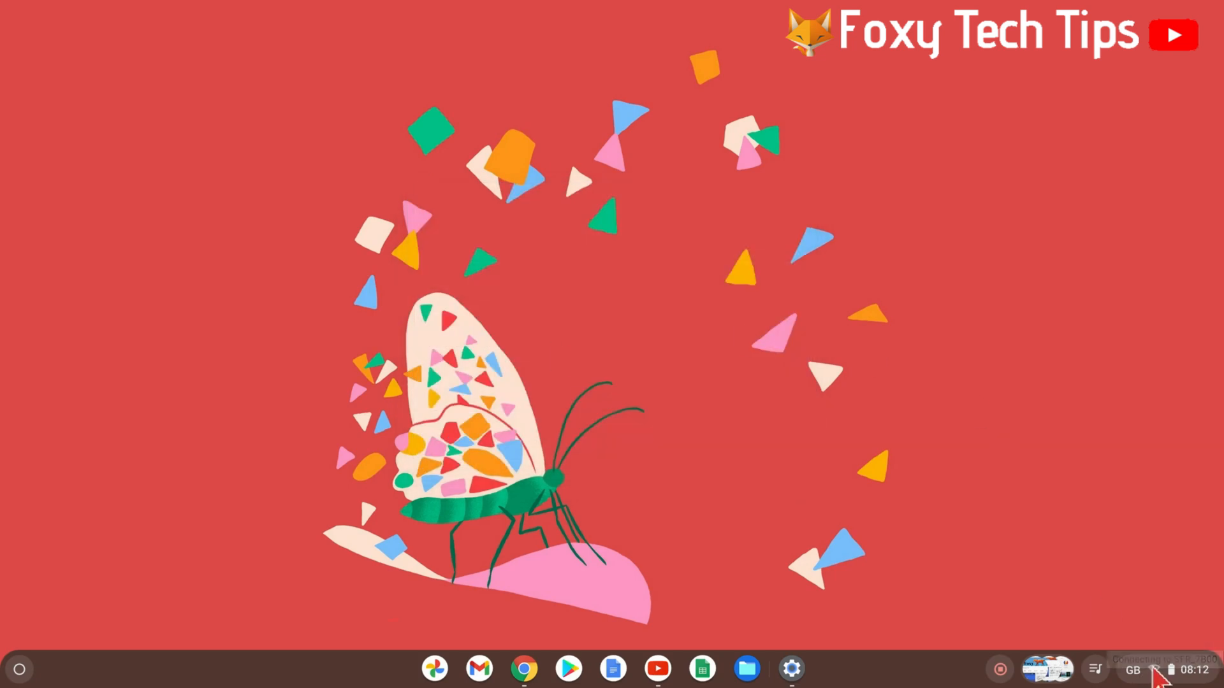
# Return to the Network list to confirm SFR_7B00 shows as Connected.
pyautogui.click(1132, 670)
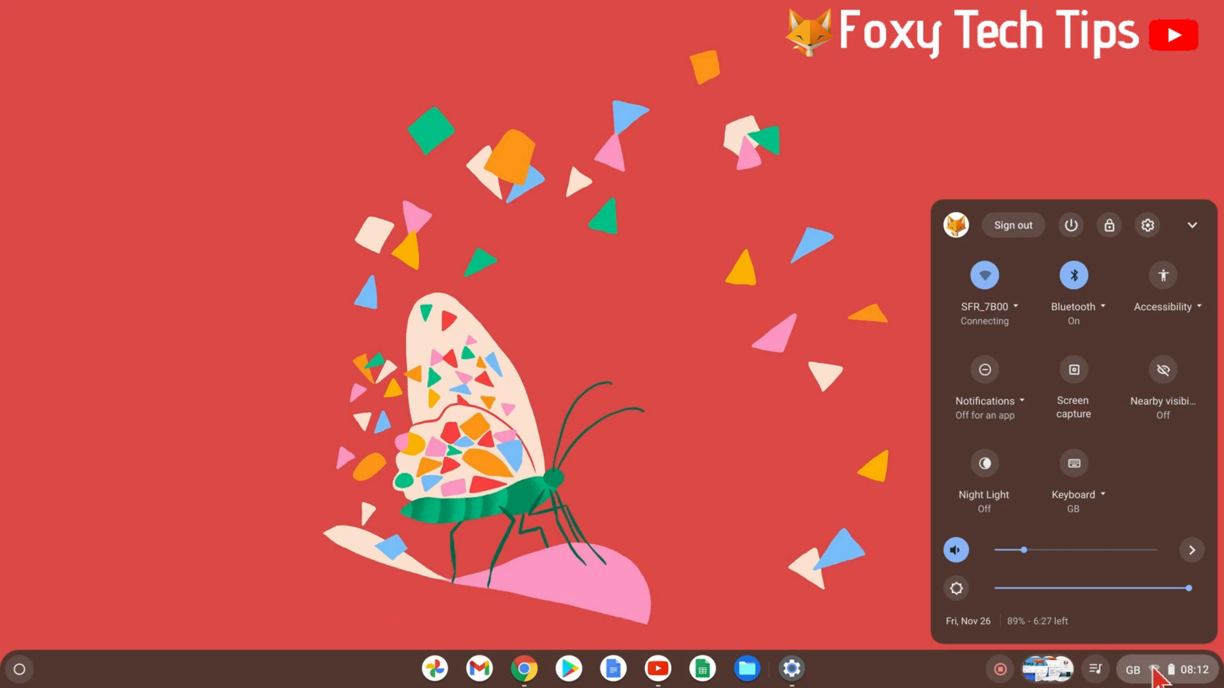
pyautogui.moveTo(984, 297)
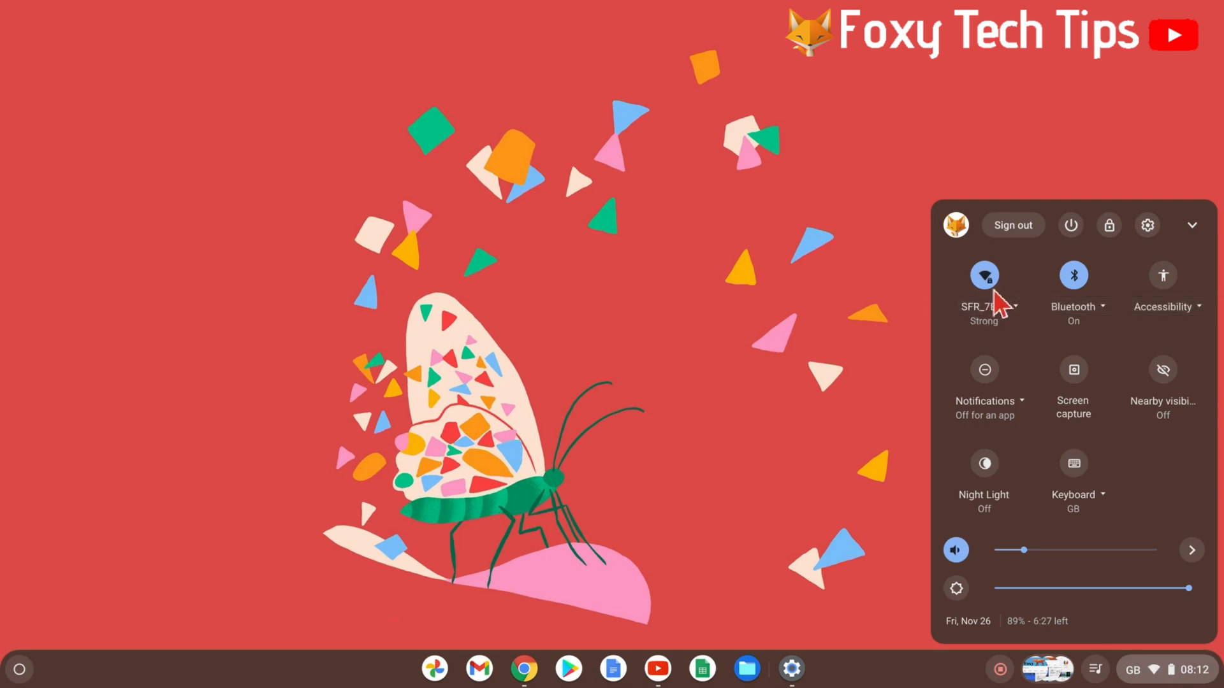
pyautogui.click(983, 289)
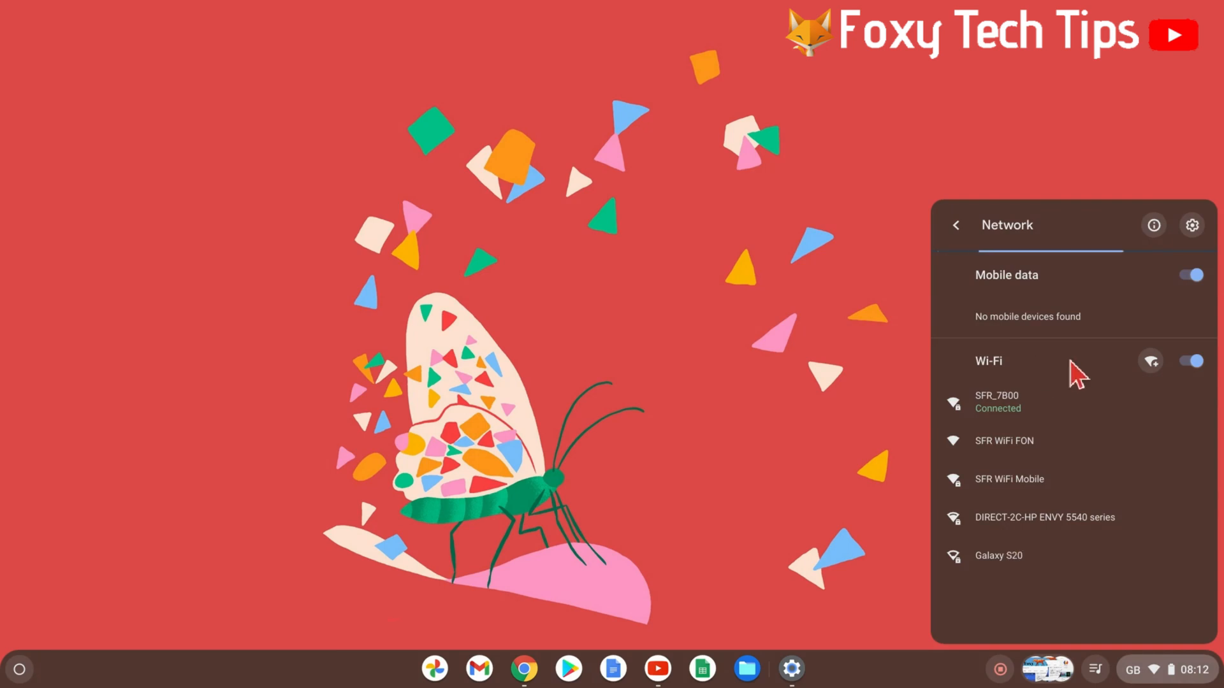
pyautogui.moveTo(1150, 361)
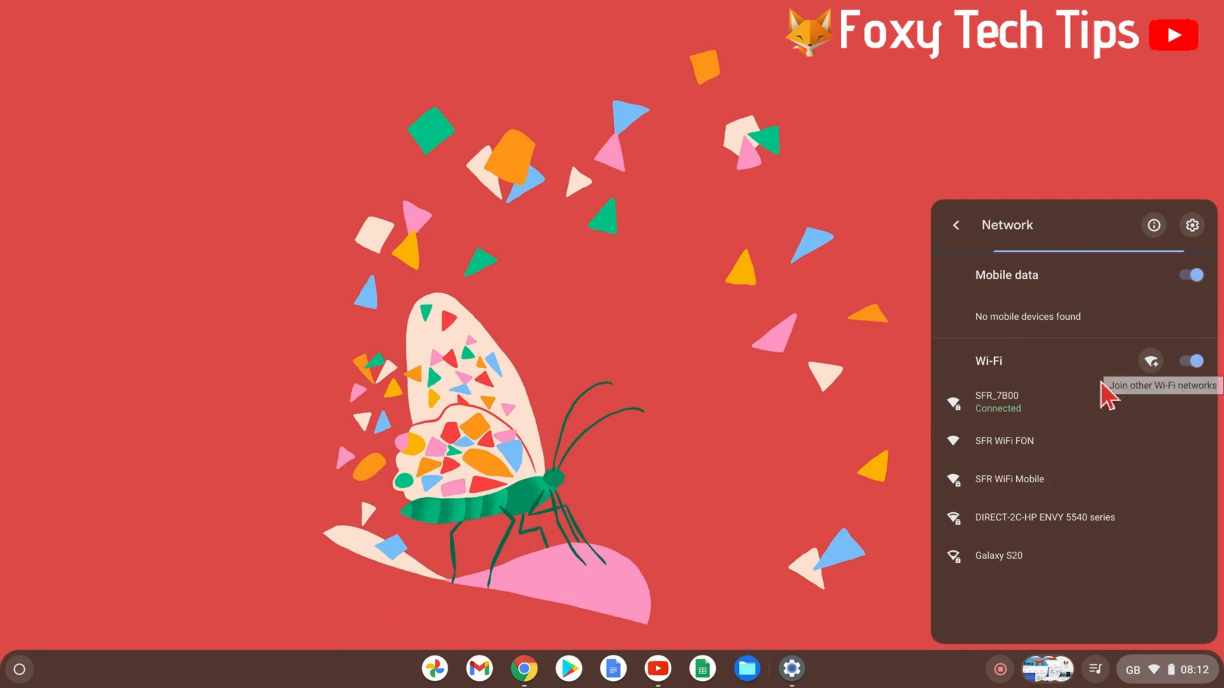